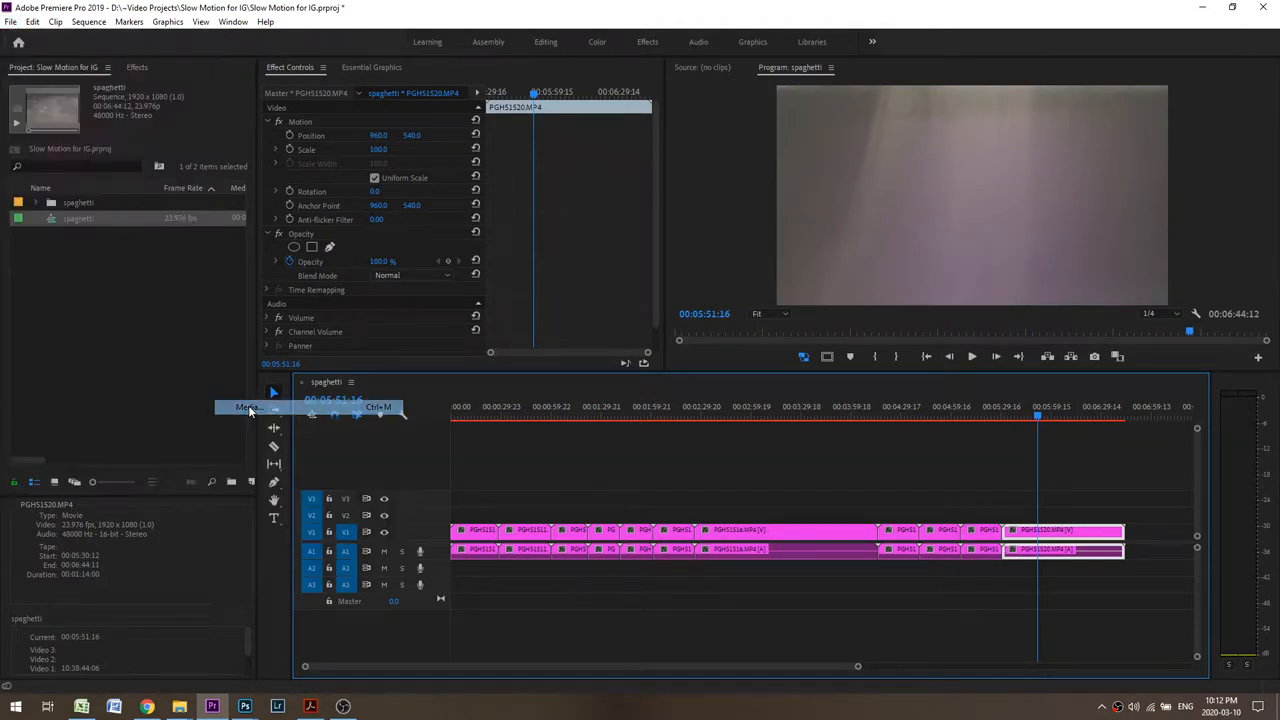
# Bring up the export settings for the spaghetti sequence with H.264 format.
pyautogui.click(248, 408)
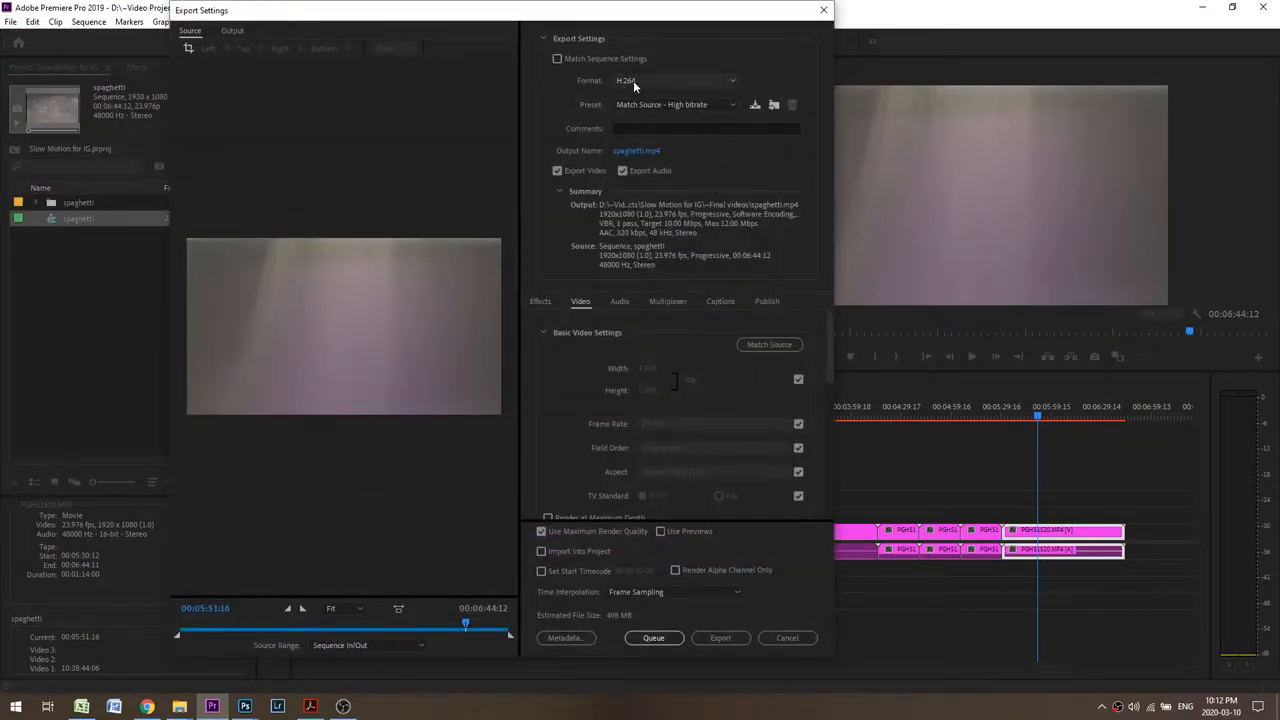
pyautogui.moveTo(662, 104)
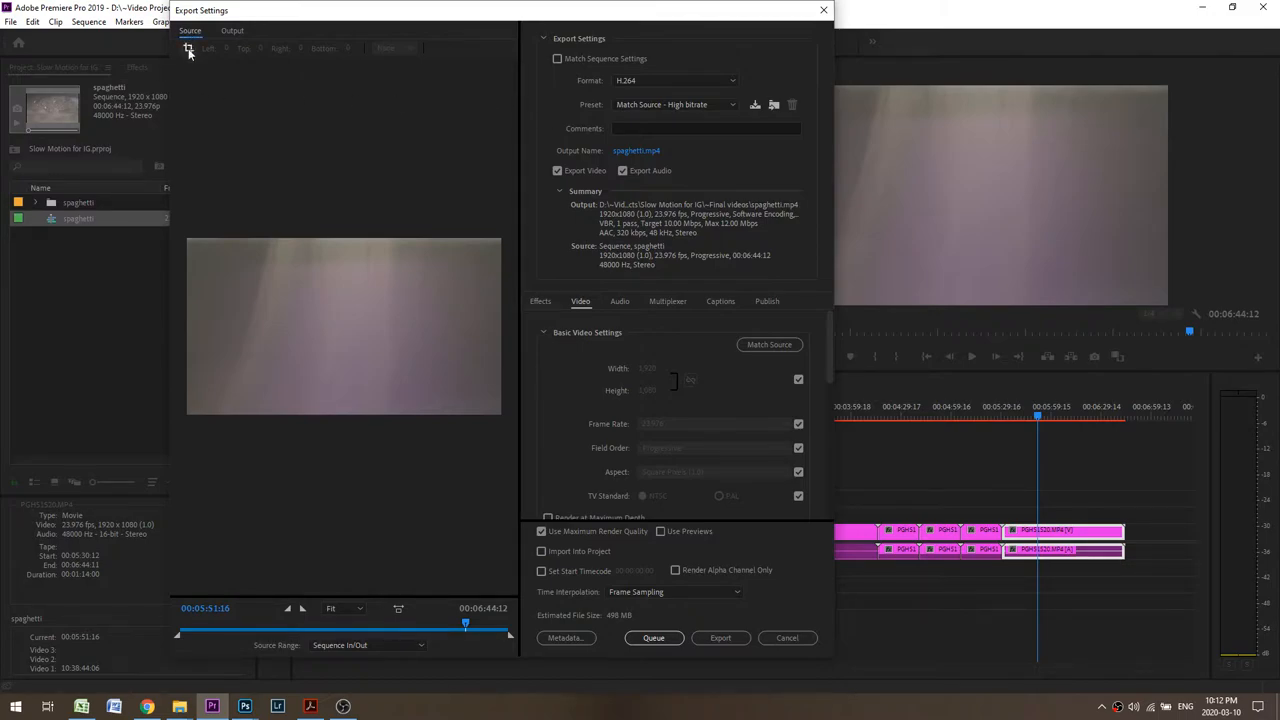
pyautogui.moveTo(188, 48)
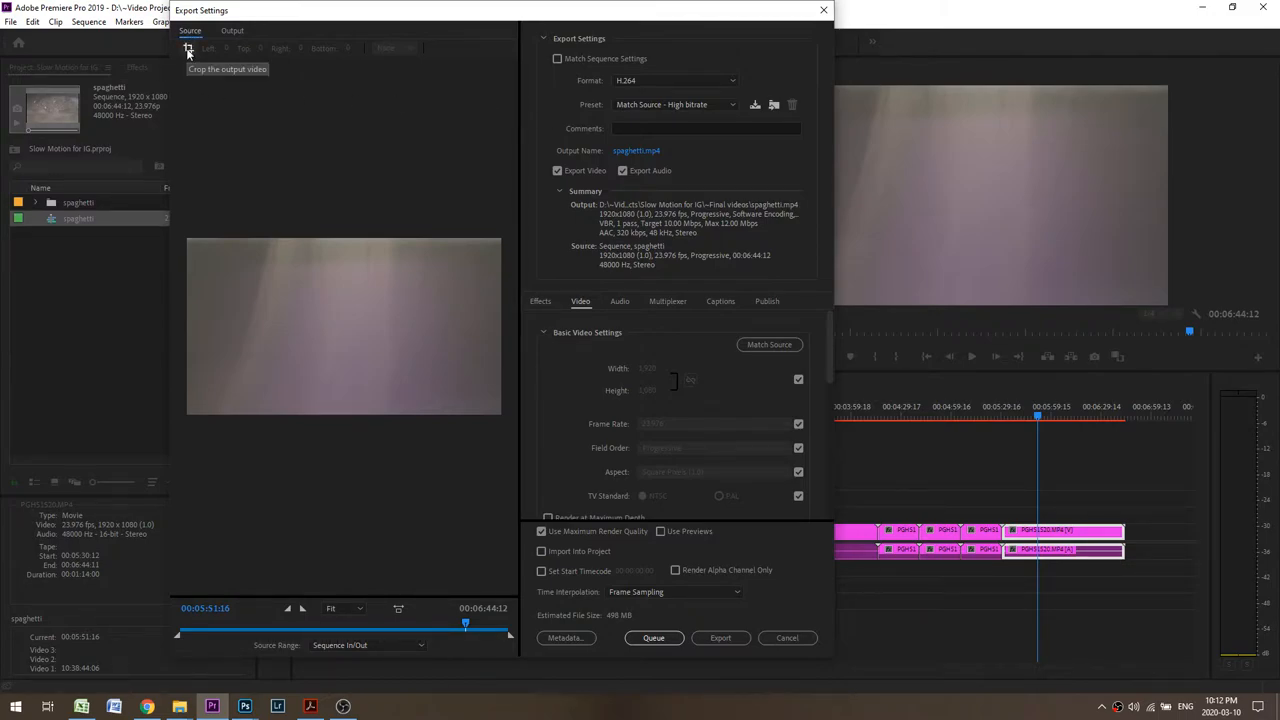
# Enable source cropping and set the top crop to 132 pixels.
pyautogui.click(188, 48)
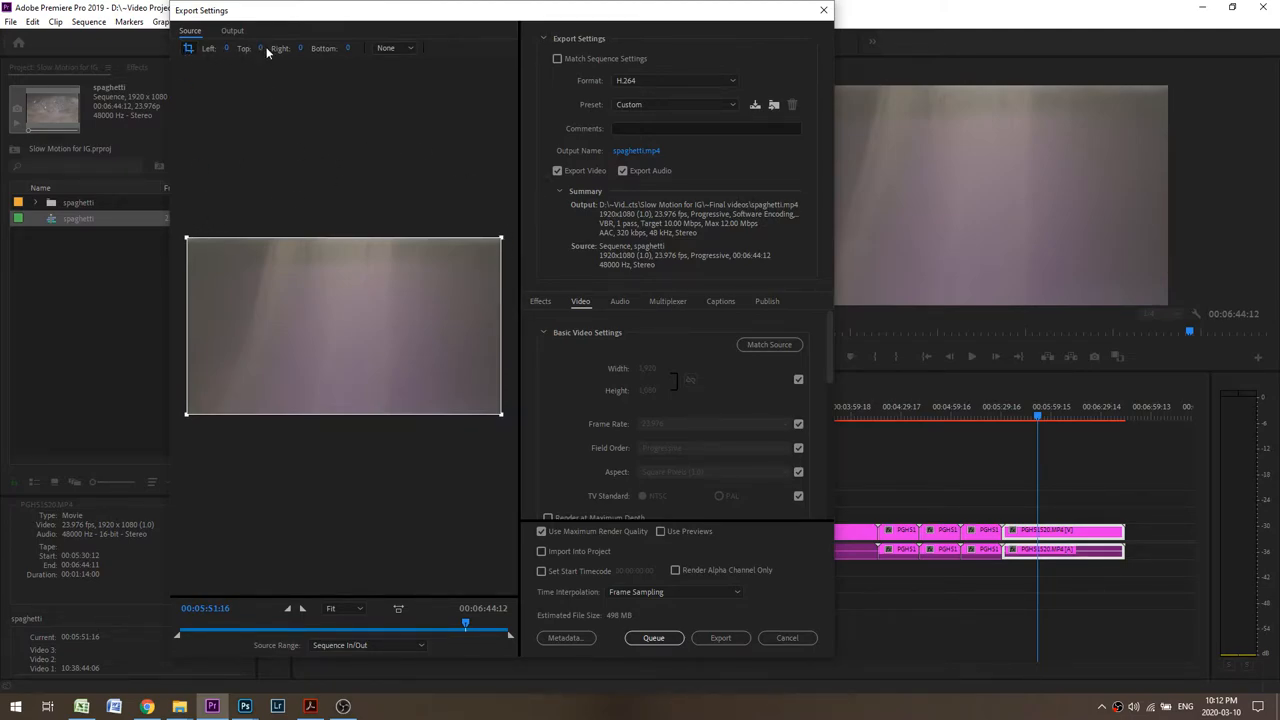
pyautogui.click(260, 48)
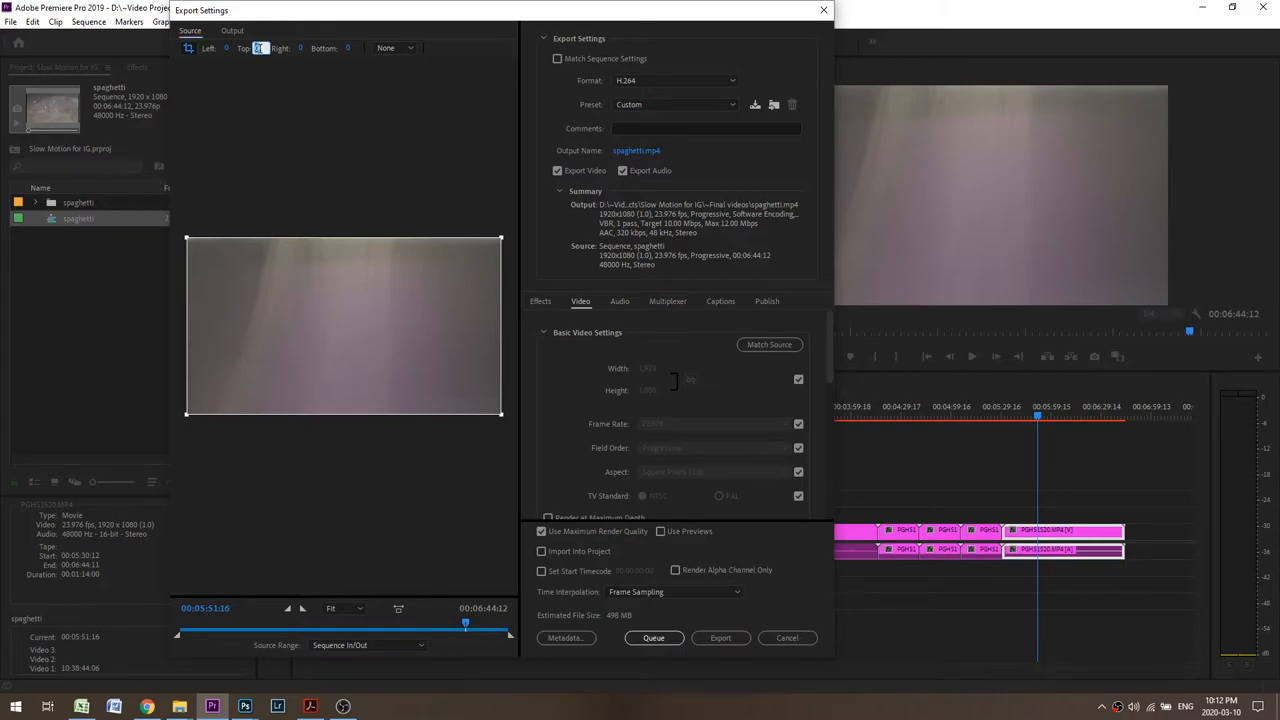
pyautogui.write('132')
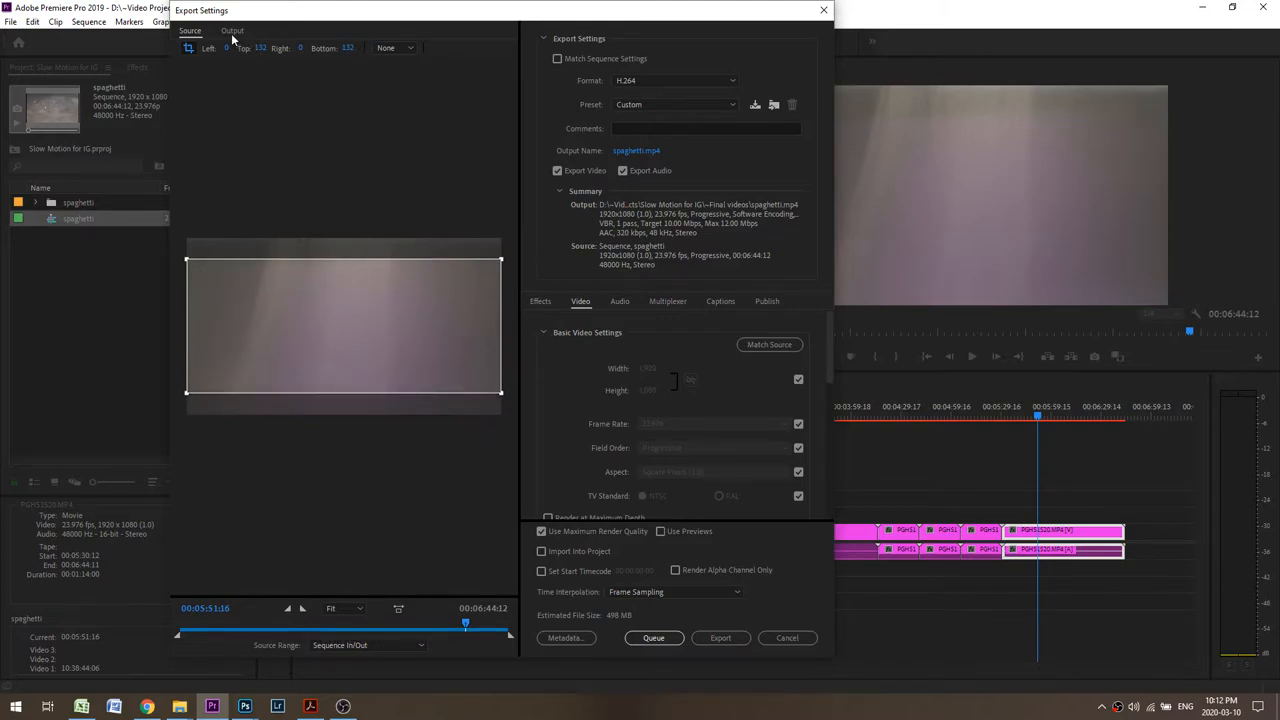
# Set the output frame to 1920 by 816 so the cropped picture has no black bars.
pyautogui.click(232, 30)
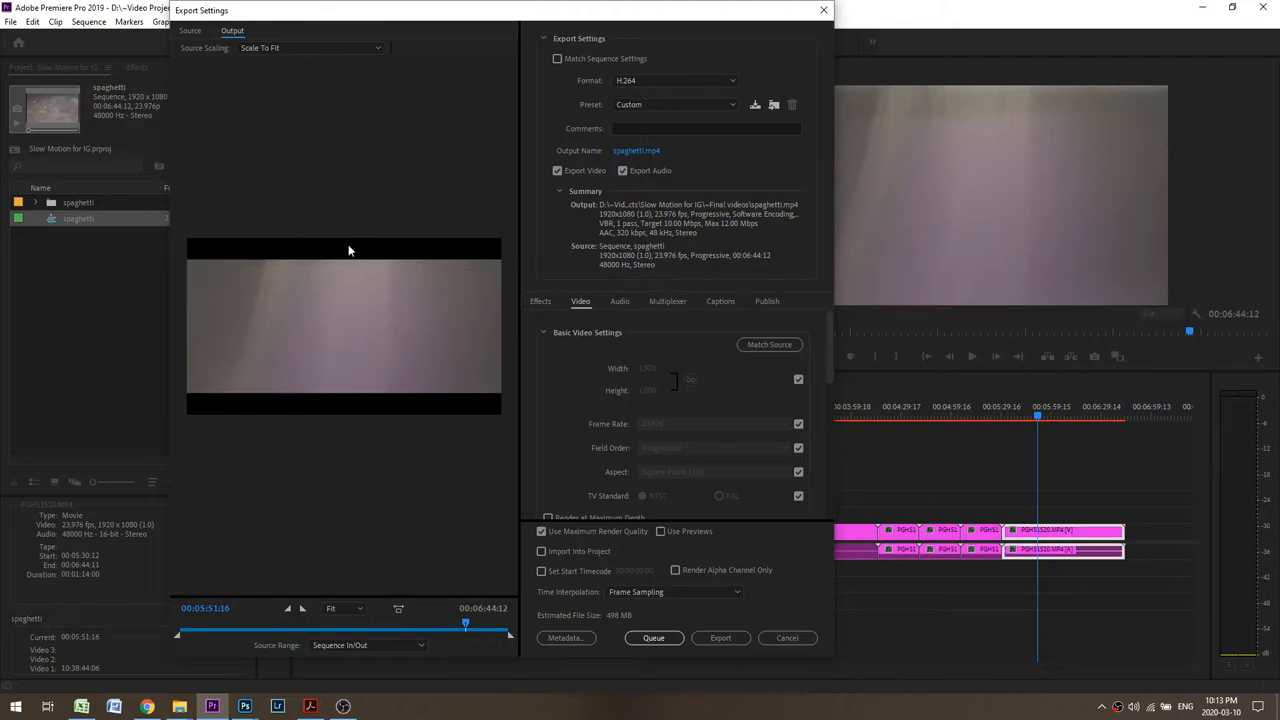
pyautogui.moveTo(618, 372)
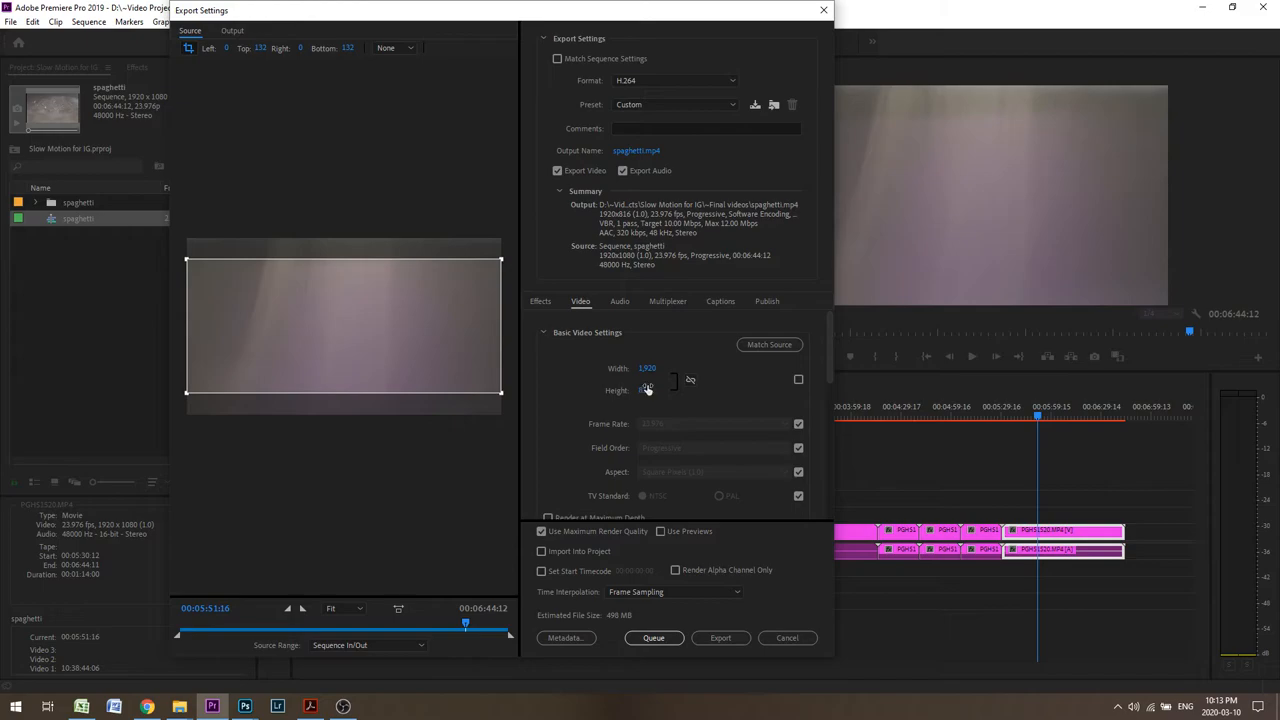
pyautogui.click(232, 30)
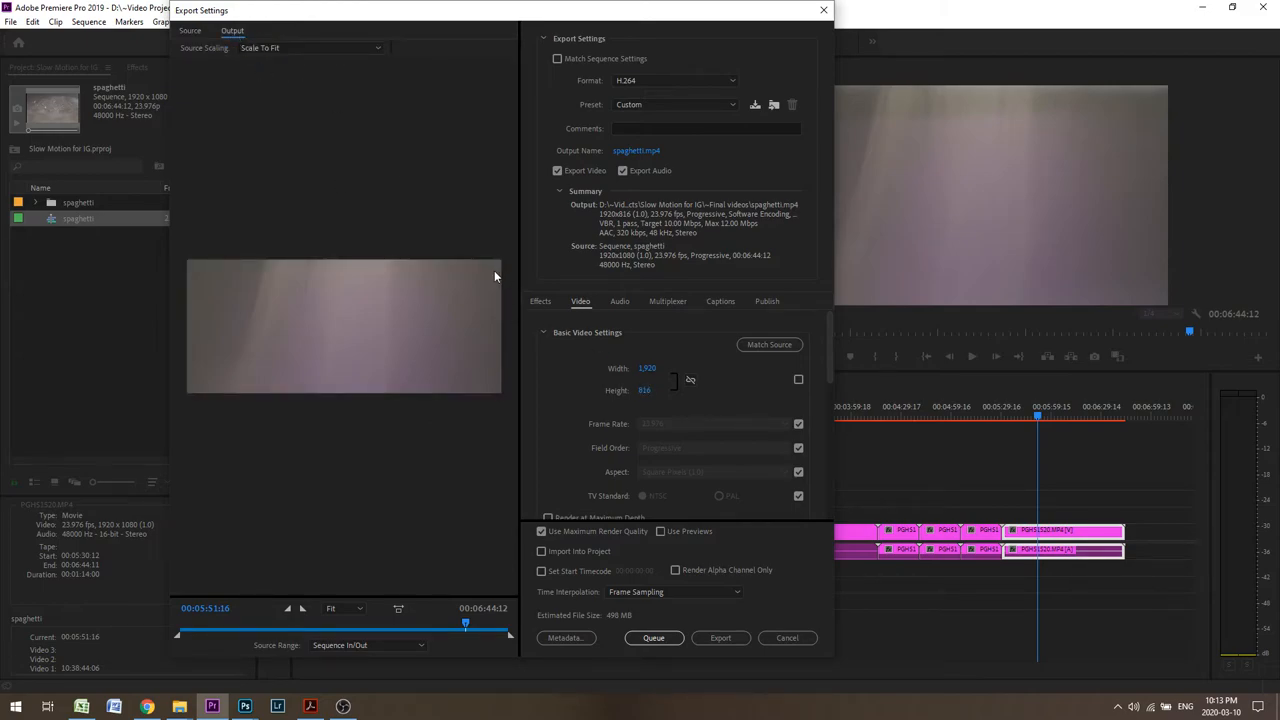
pyautogui.moveTo(812, 394)
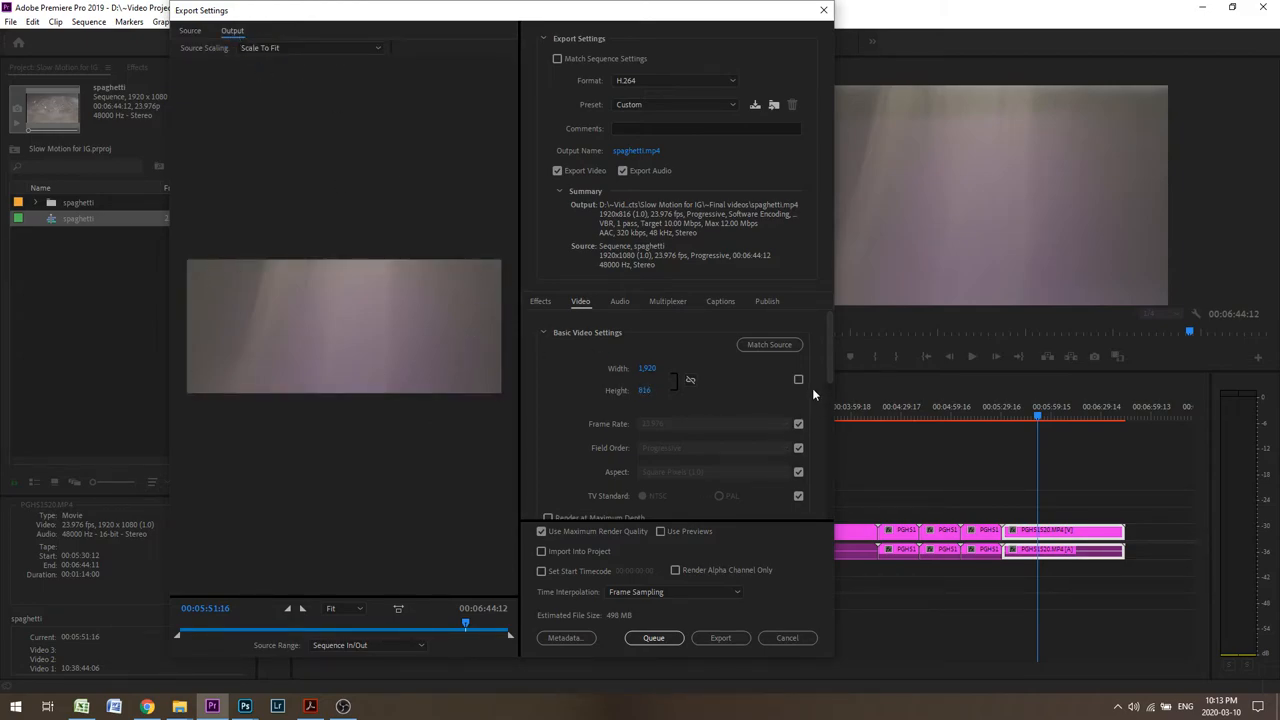
pyautogui.scroll(-3)
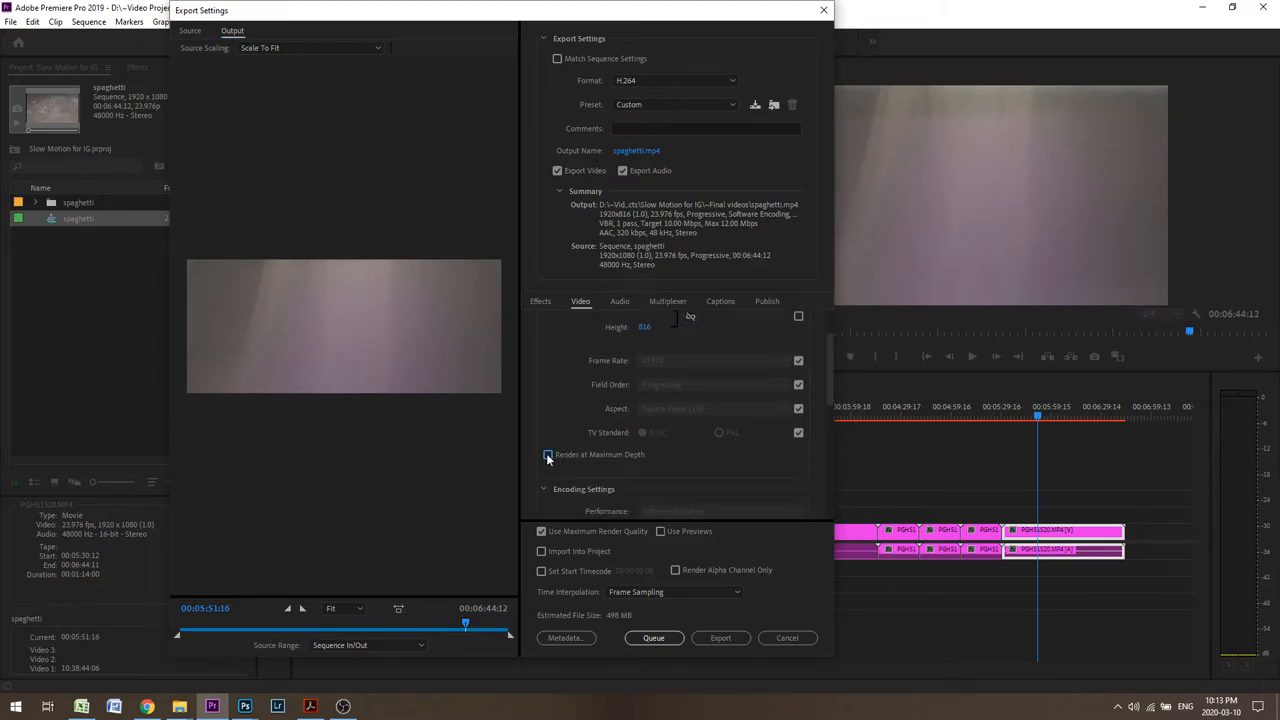
# Enable Render at Maximum Depth and switch bitrate encoding to VBR.
pyautogui.click(548, 454)
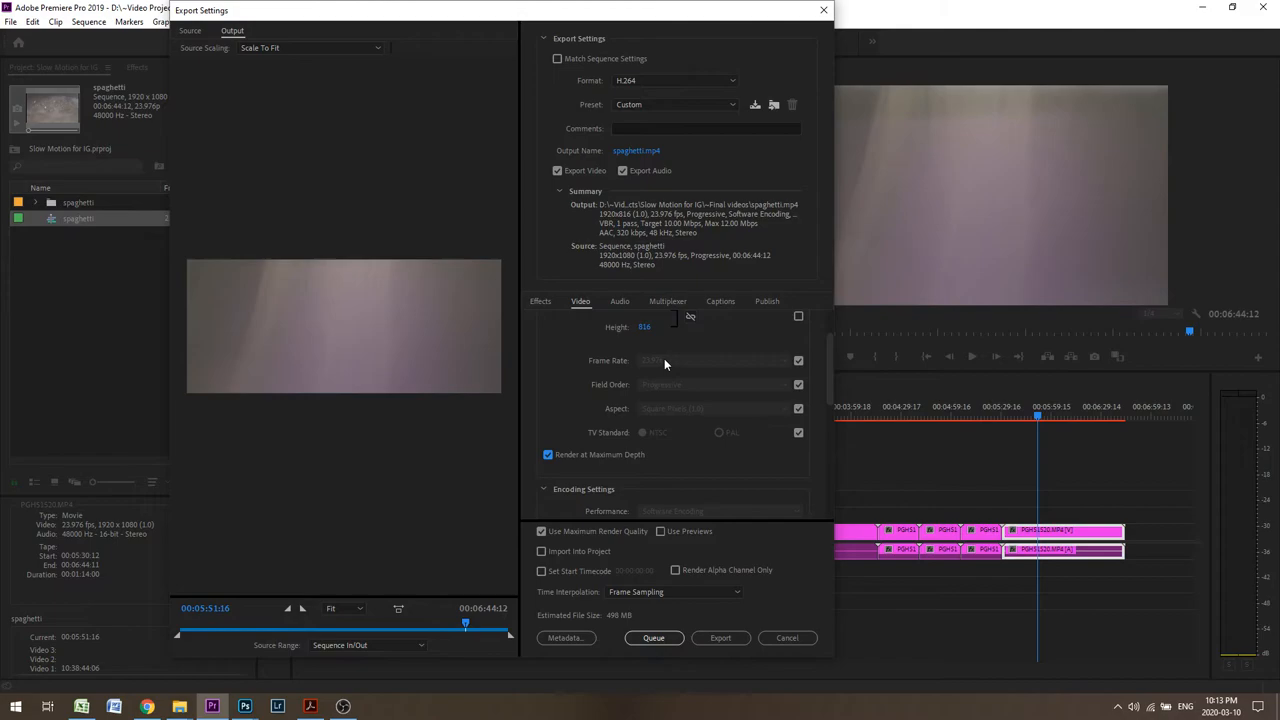
pyautogui.moveTo(818, 392)
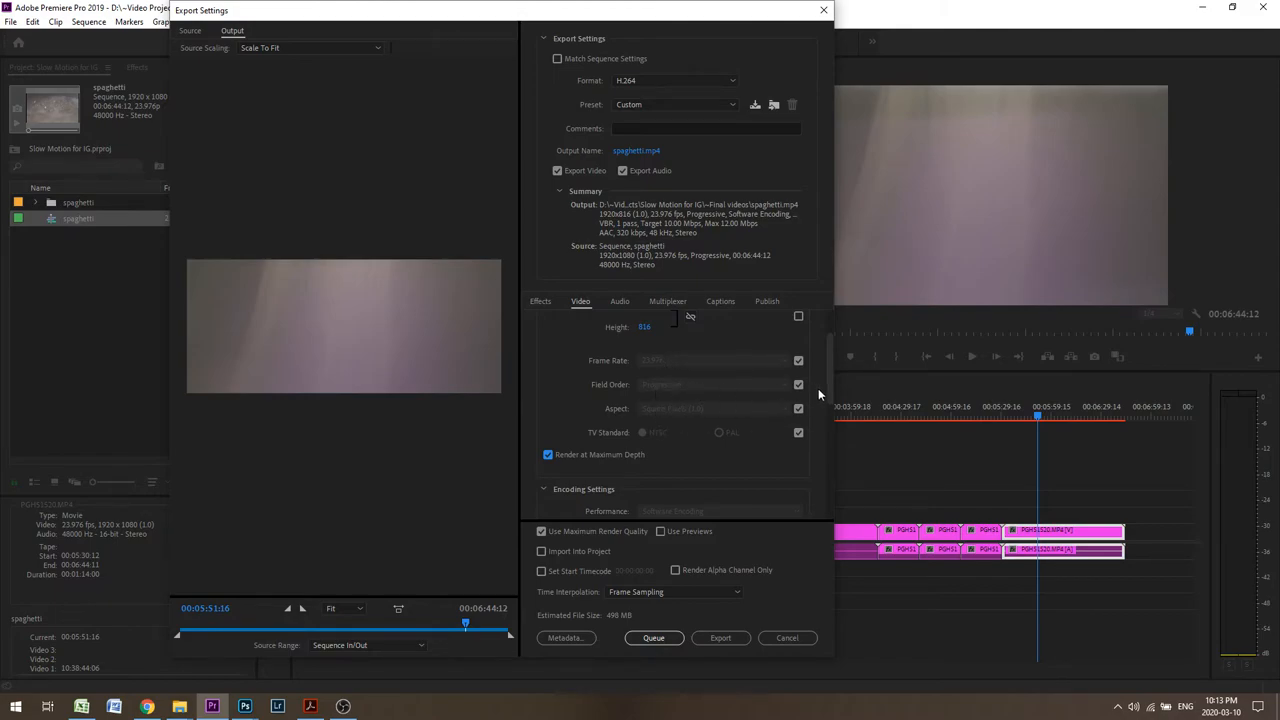
pyautogui.scroll(-3)
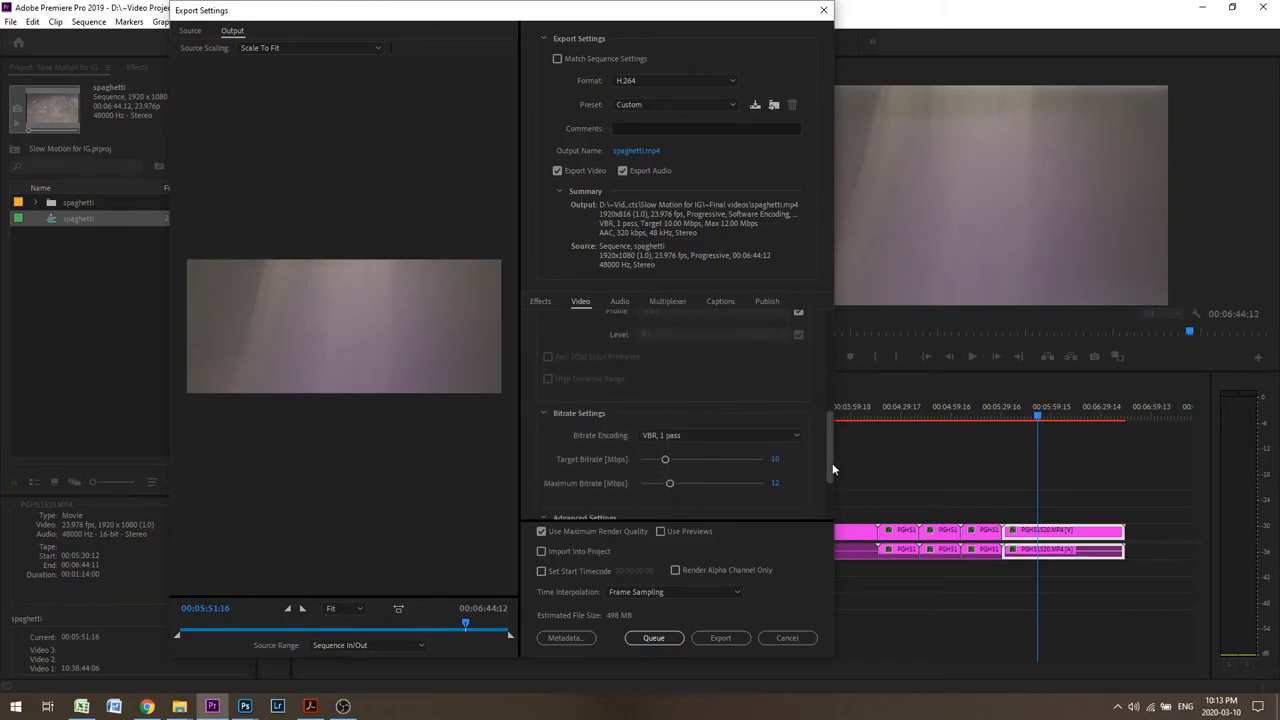
pyautogui.click(720, 436)
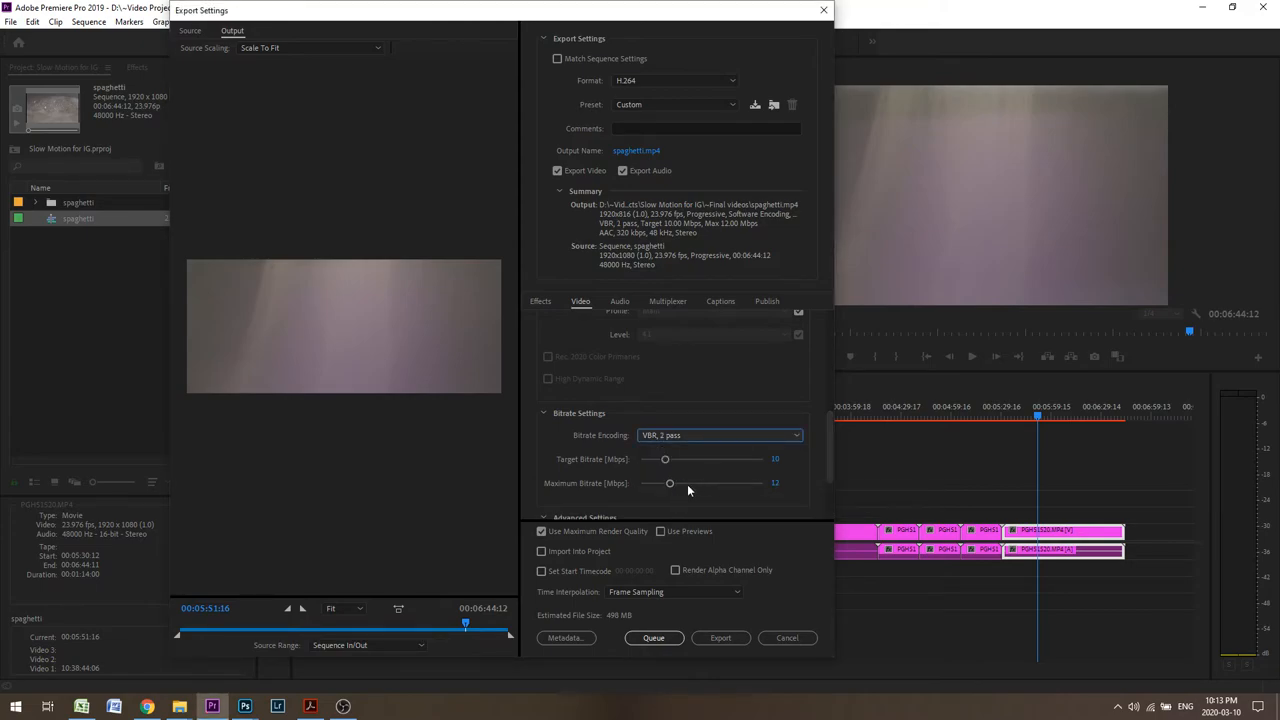
# Raise the maximum and target bitrates to matching values near 30 Mbps.
pyautogui.moveTo(670, 482); pyautogui.dragTo(694, 482)
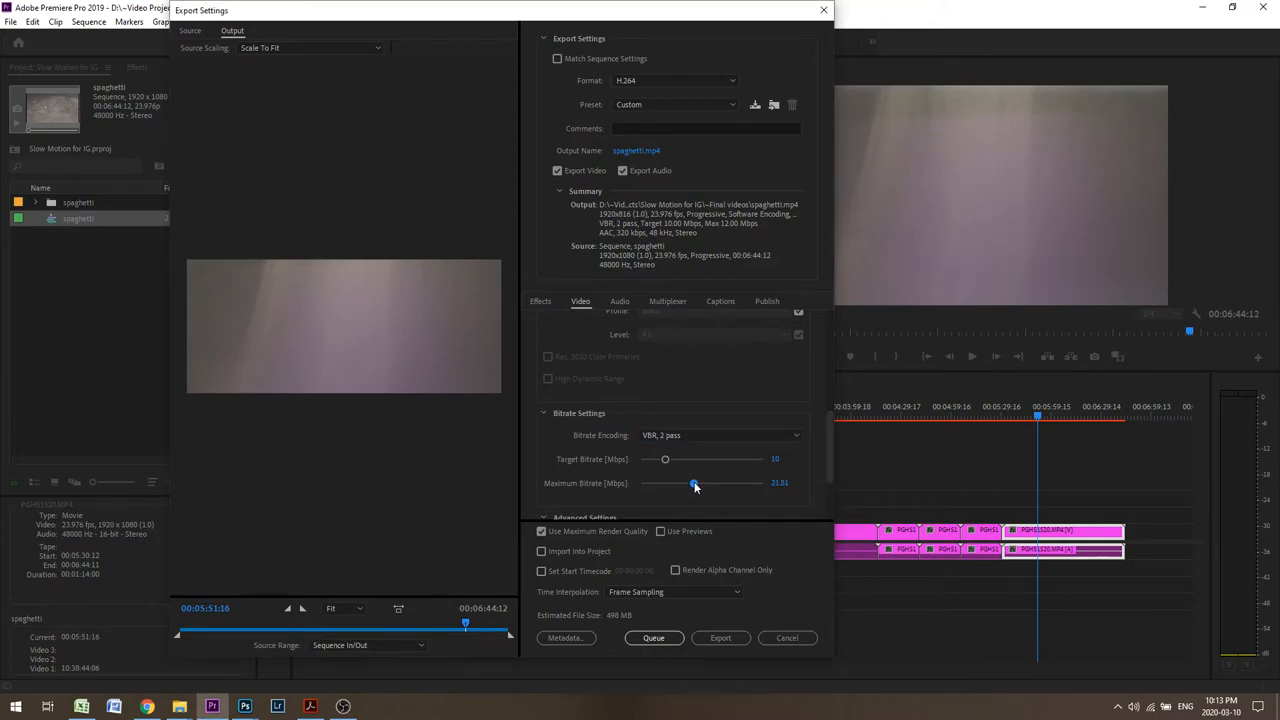
pyautogui.moveTo(696, 482); pyautogui.dragTo(710, 482)
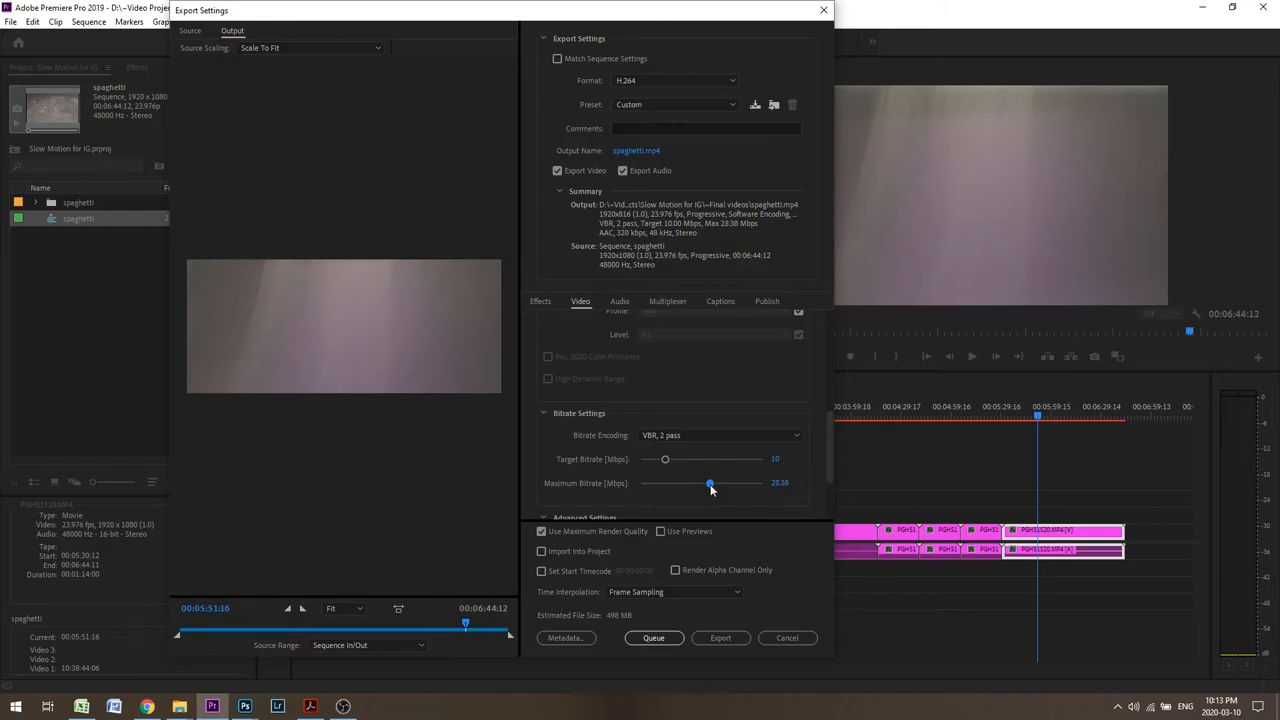
pyautogui.moveTo(664, 458); pyautogui.dragTo(710, 458)
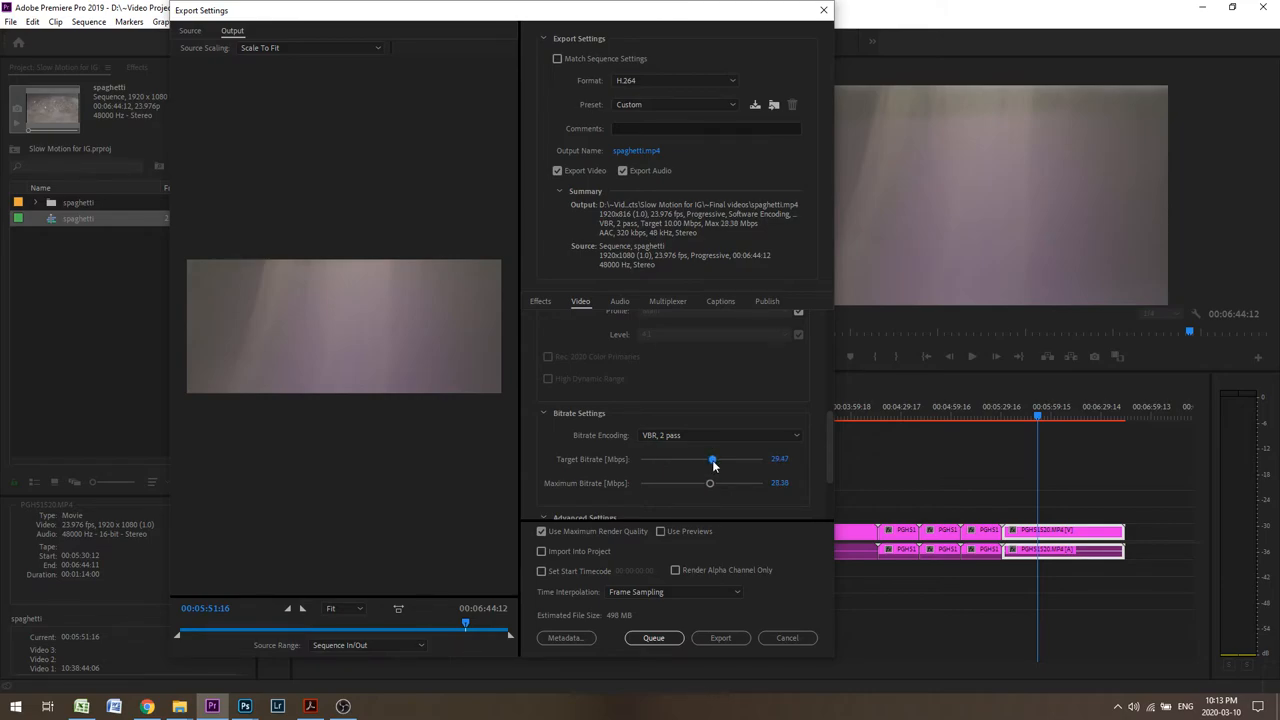
pyautogui.moveTo(710, 458); pyautogui.dragTo(712, 458)
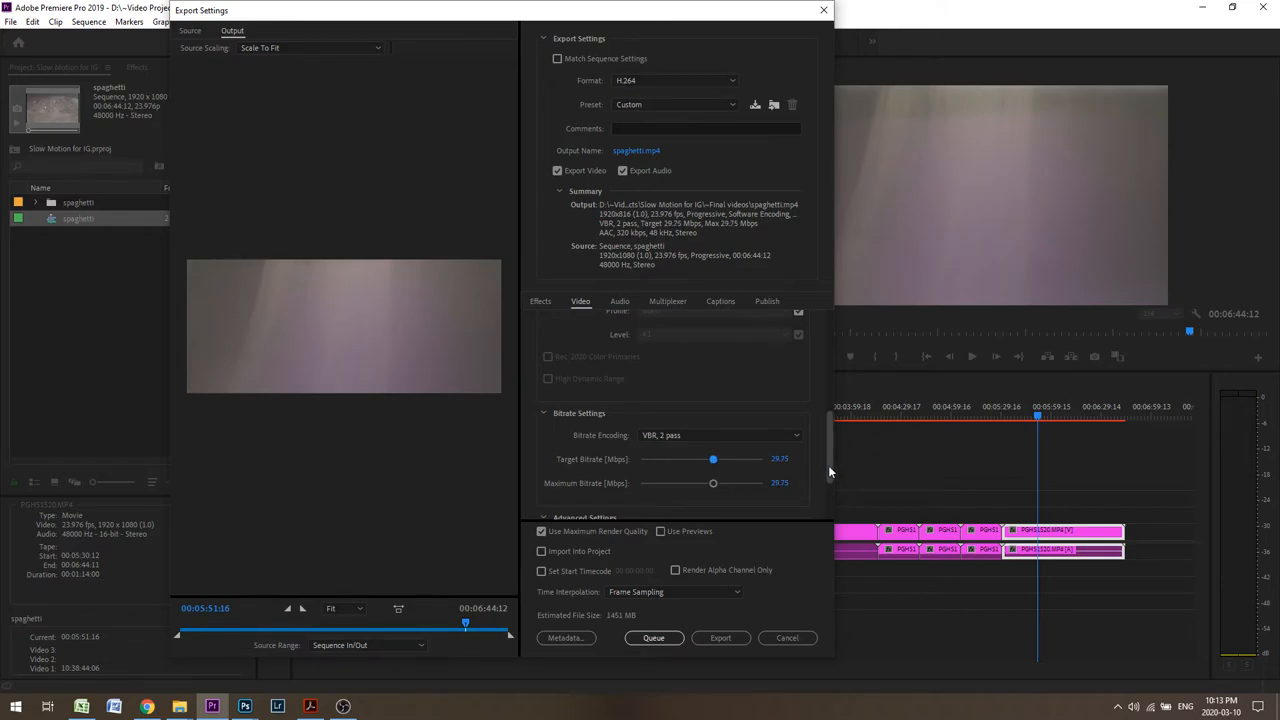
pyautogui.scroll(-3)
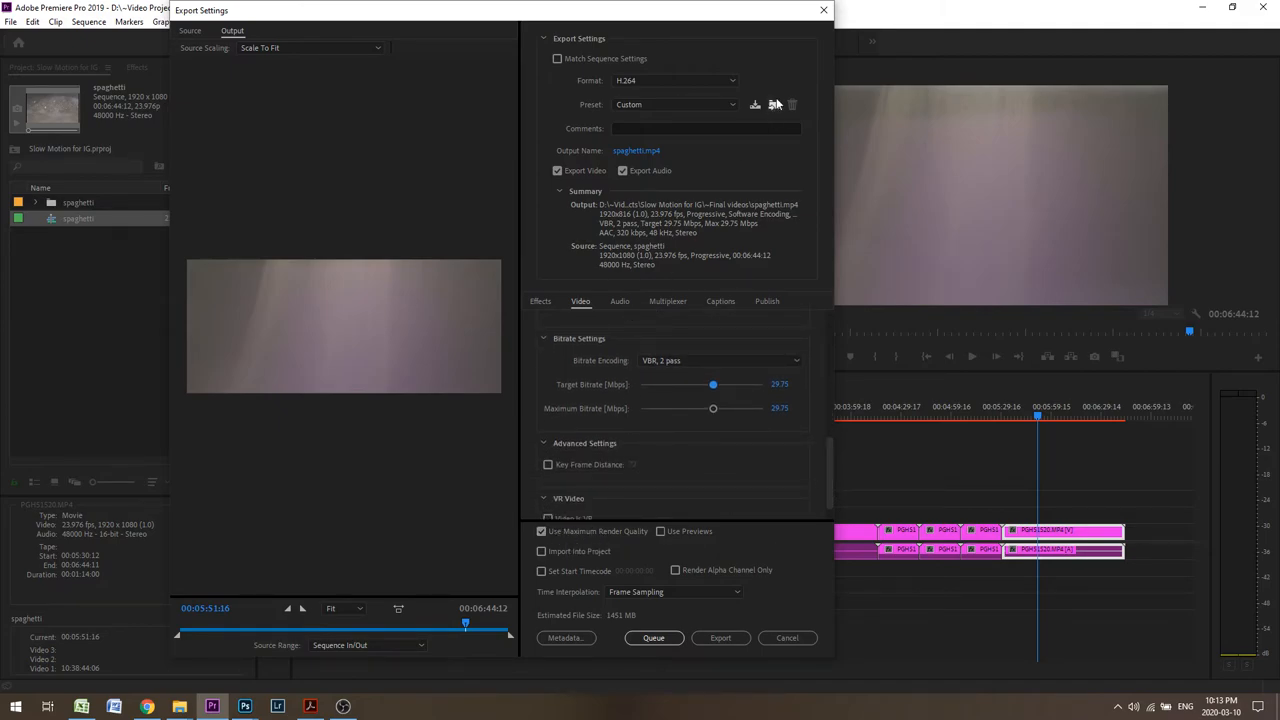
pyautogui.scroll(-3)
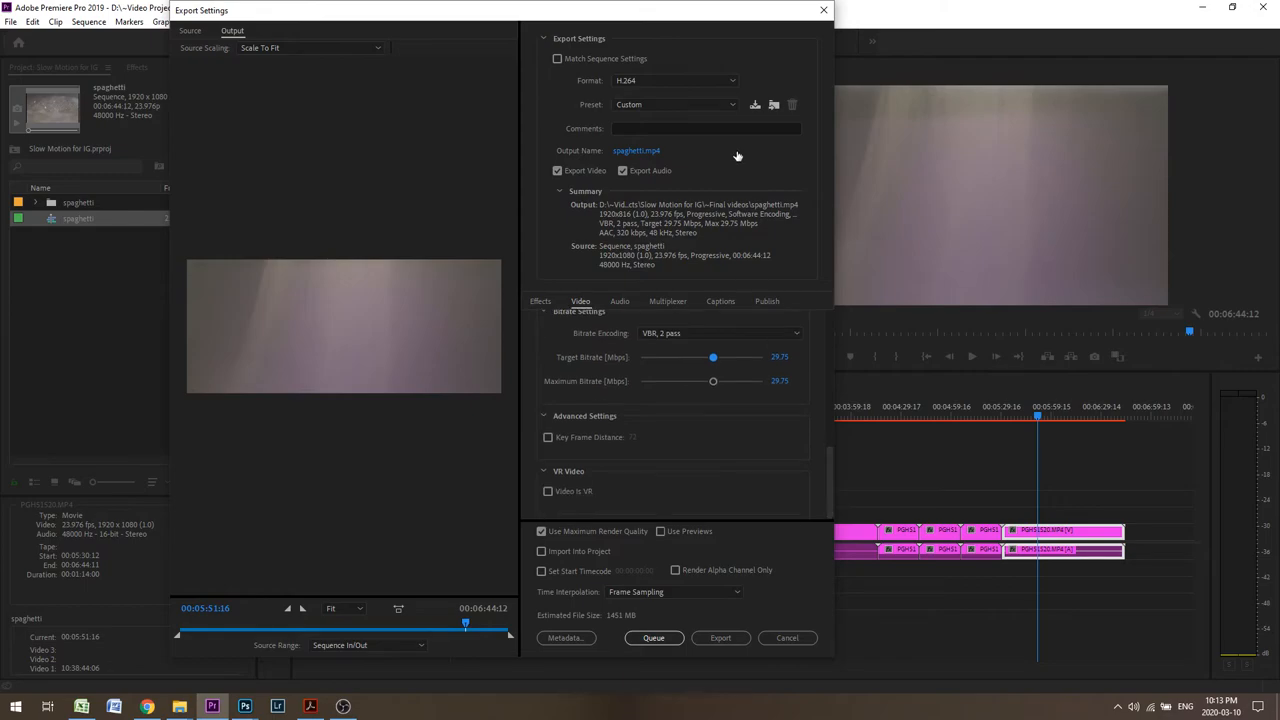
# Save the settings as a new preset named 'HD Anamorphic Export'.
pyautogui.click(756, 104)
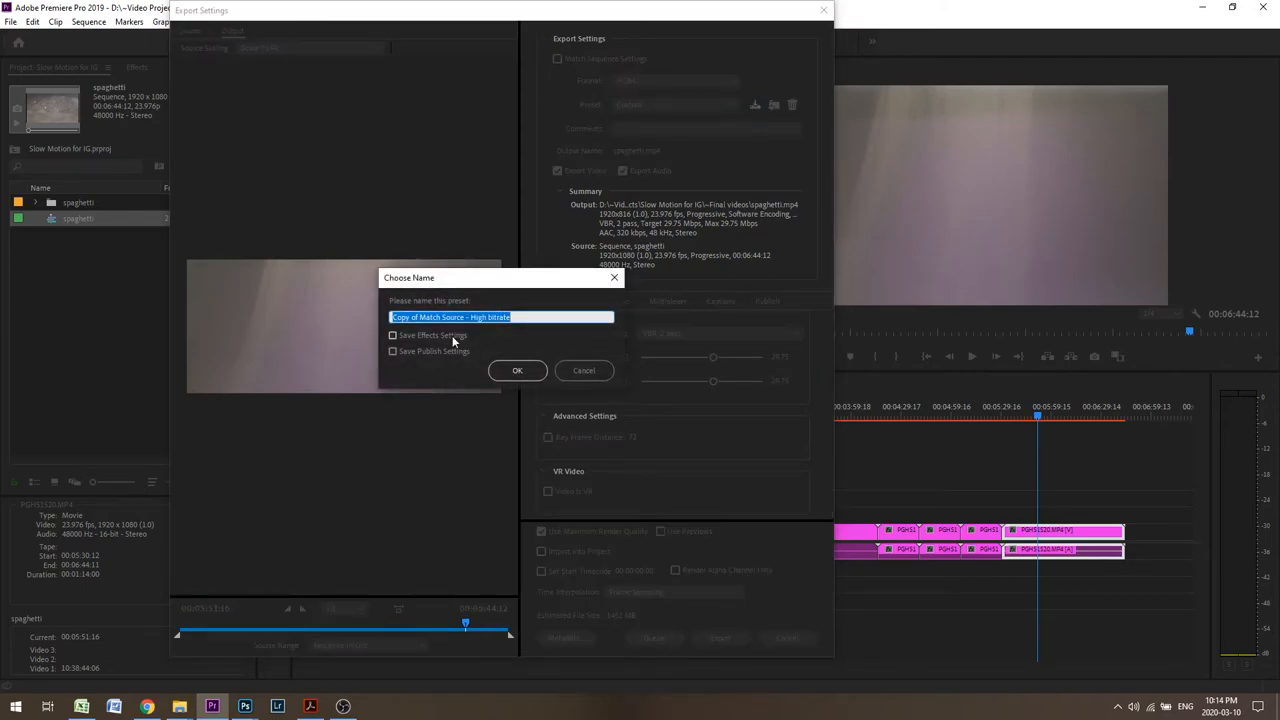
pyautogui.write('HD Anamorphic Export!!!!!!!!!!!!')
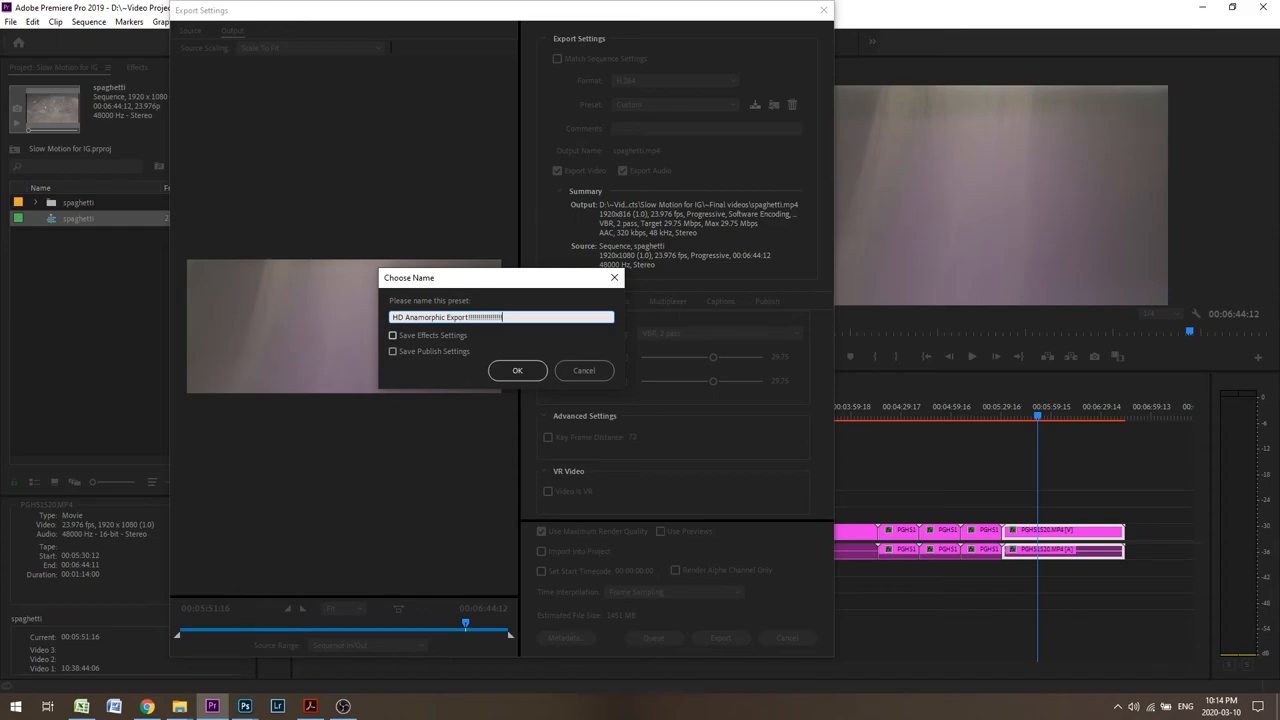
pyautogui.click(516, 370)
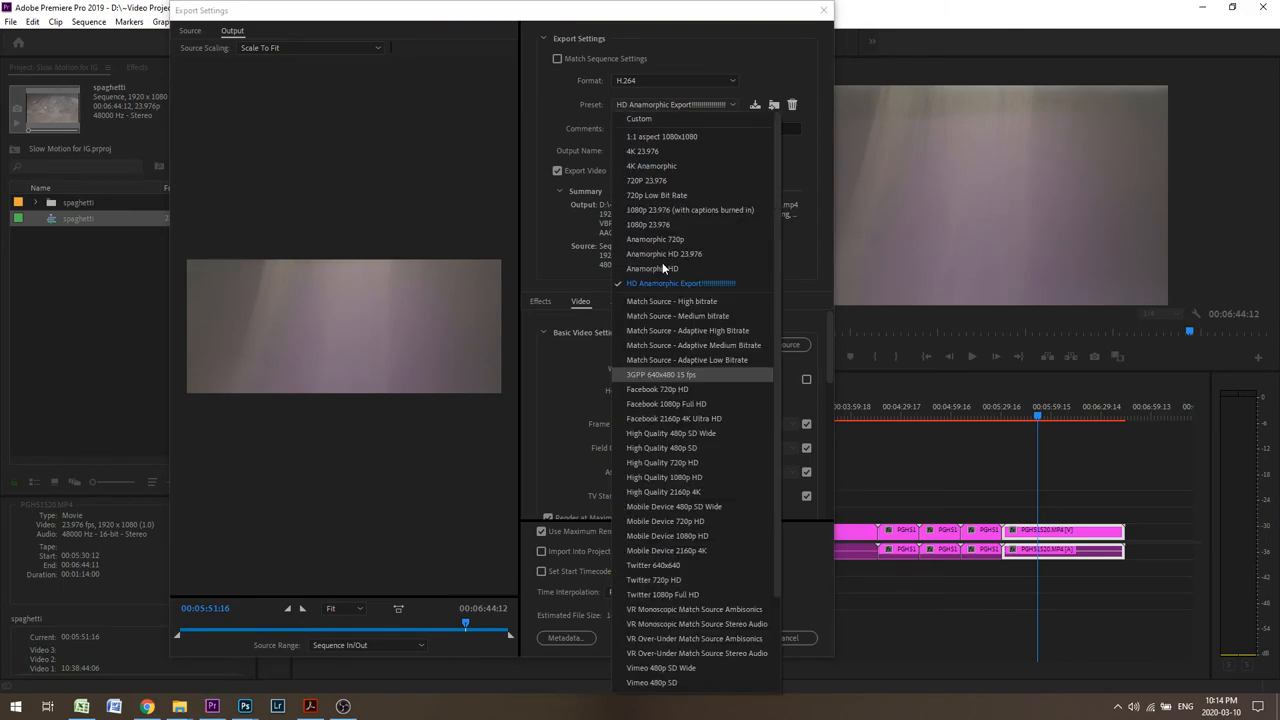
pyautogui.click(680, 284)
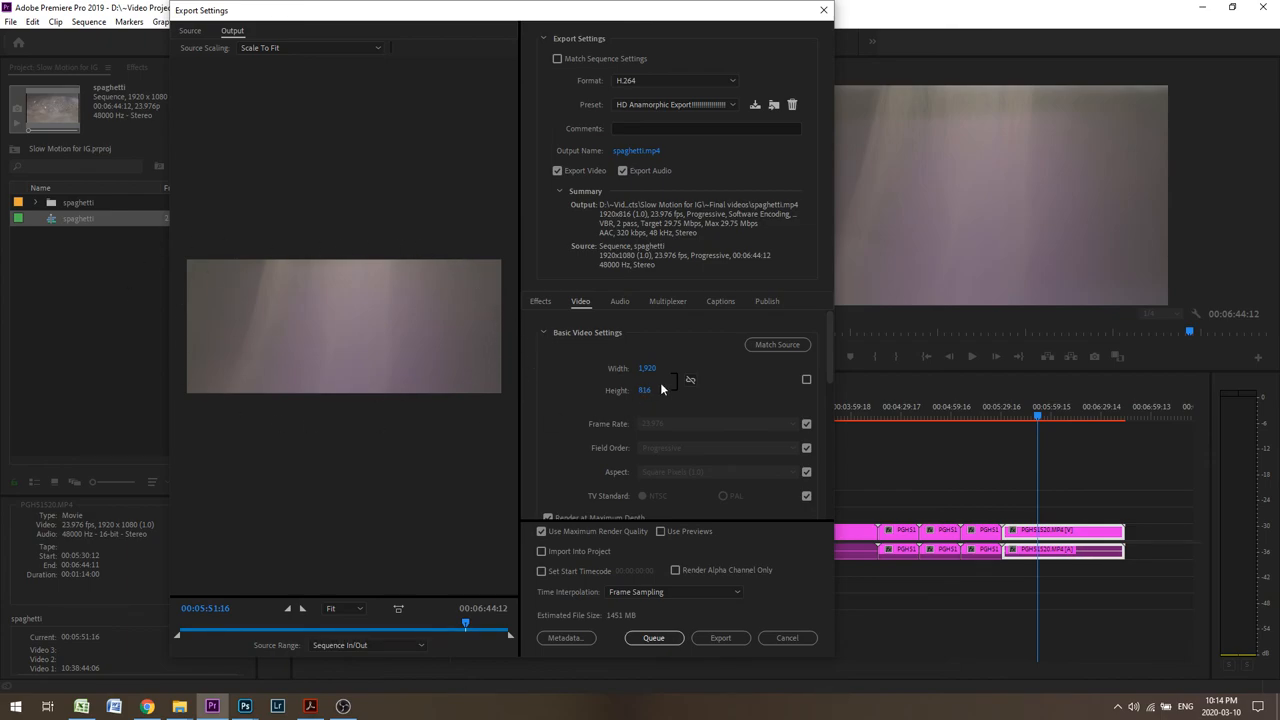
pyautogui.moveTo(242, 348)
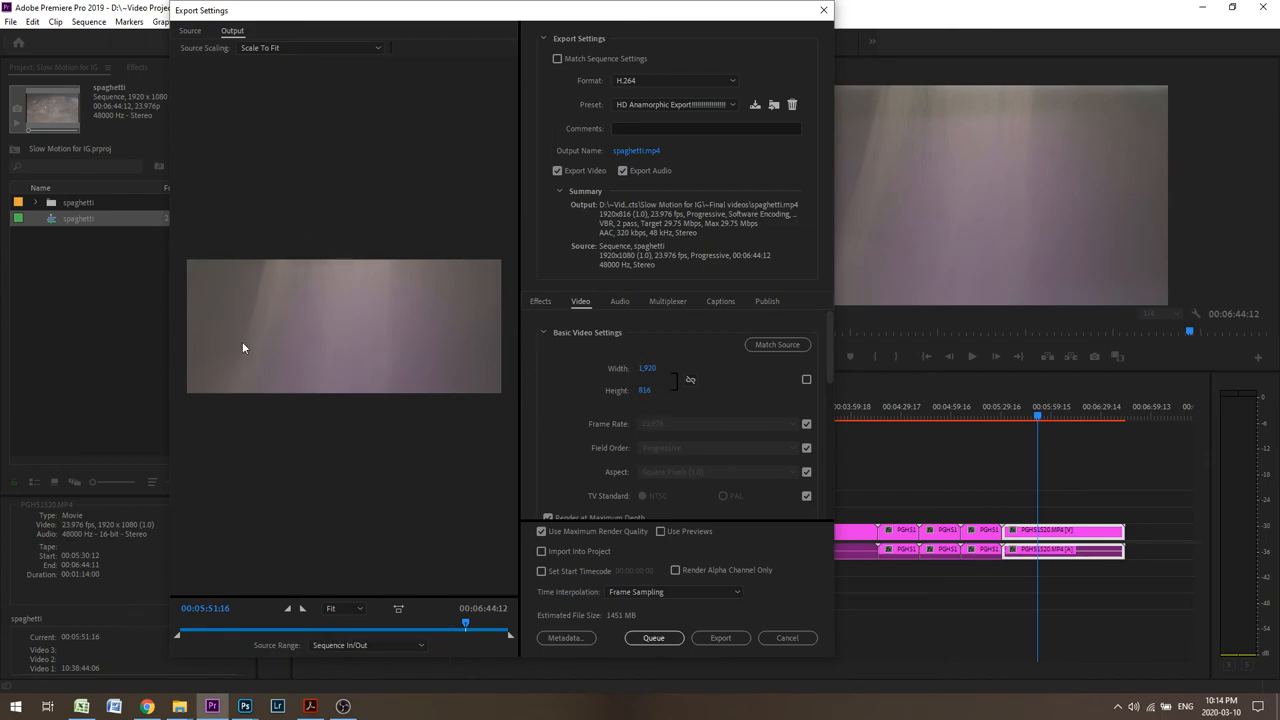
pyautogui.moveTo(570, 518)
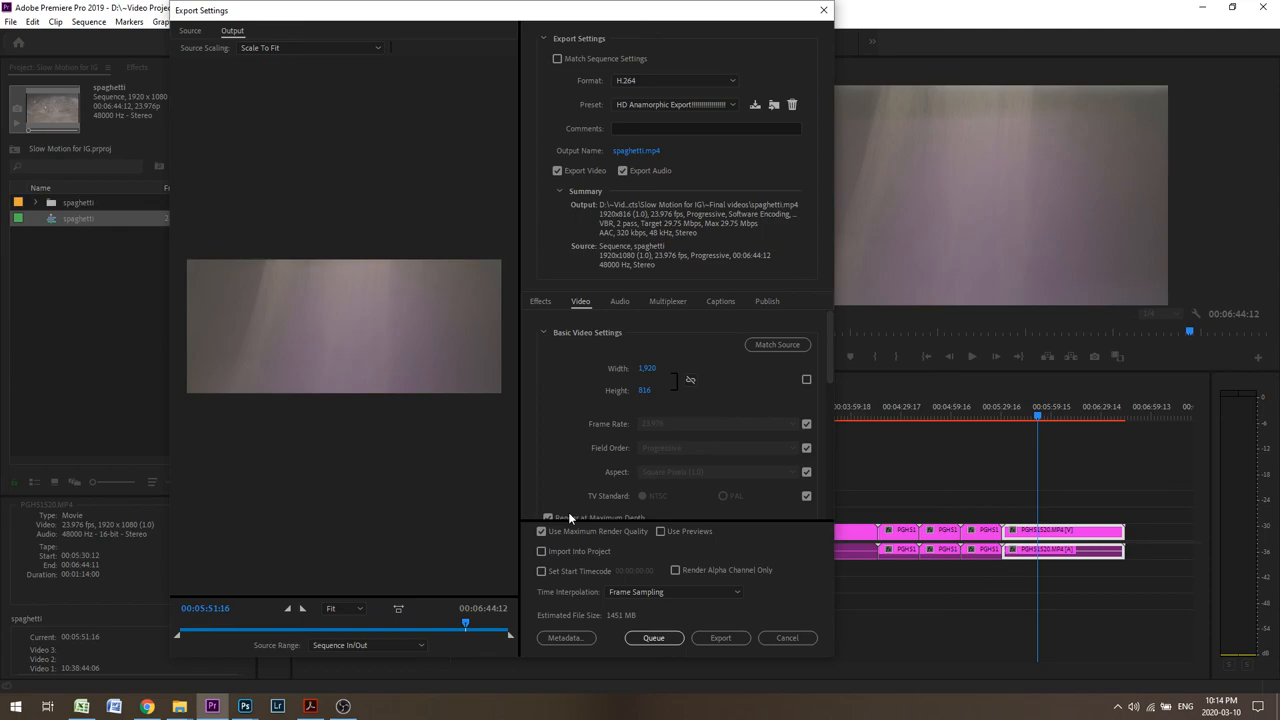